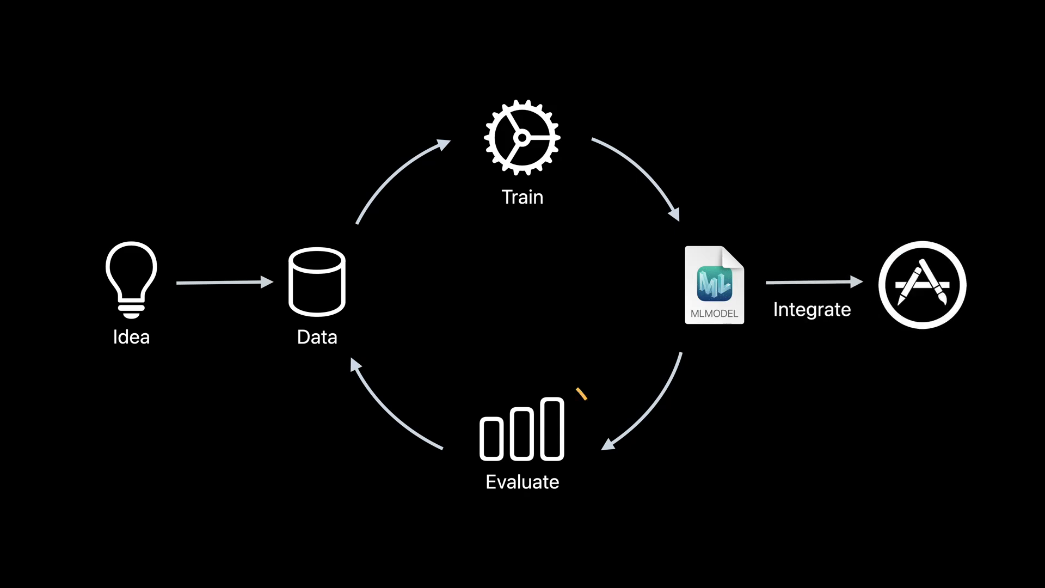
Advance past the ML workflow slide to the GroceryClassifier project in Create ML.
click(521, 440)
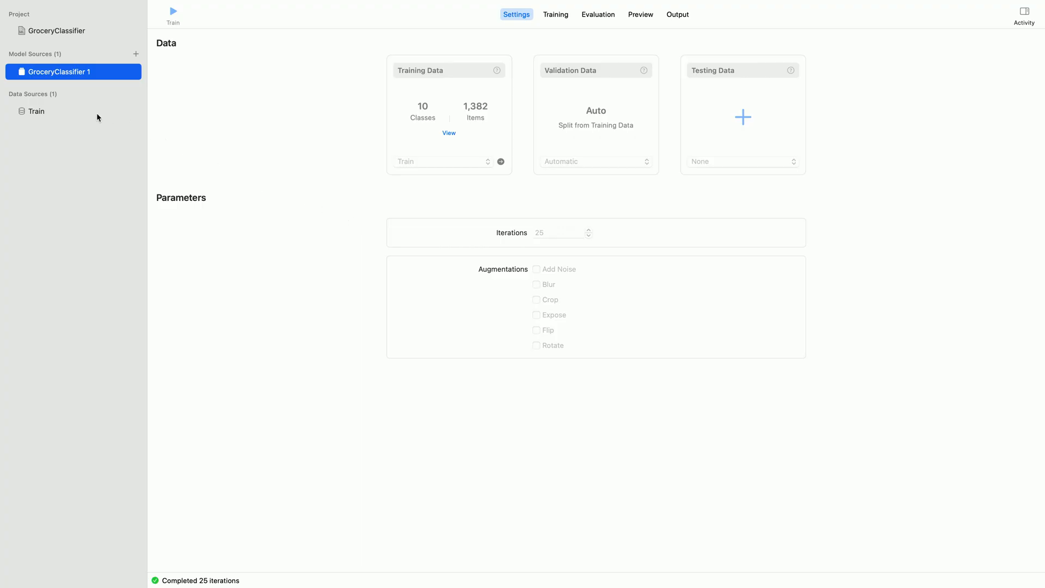
Review the Train class distribution, the 97.8%/94.7% accuracy curves, then the empty Evaluation page.
click(37, 111)
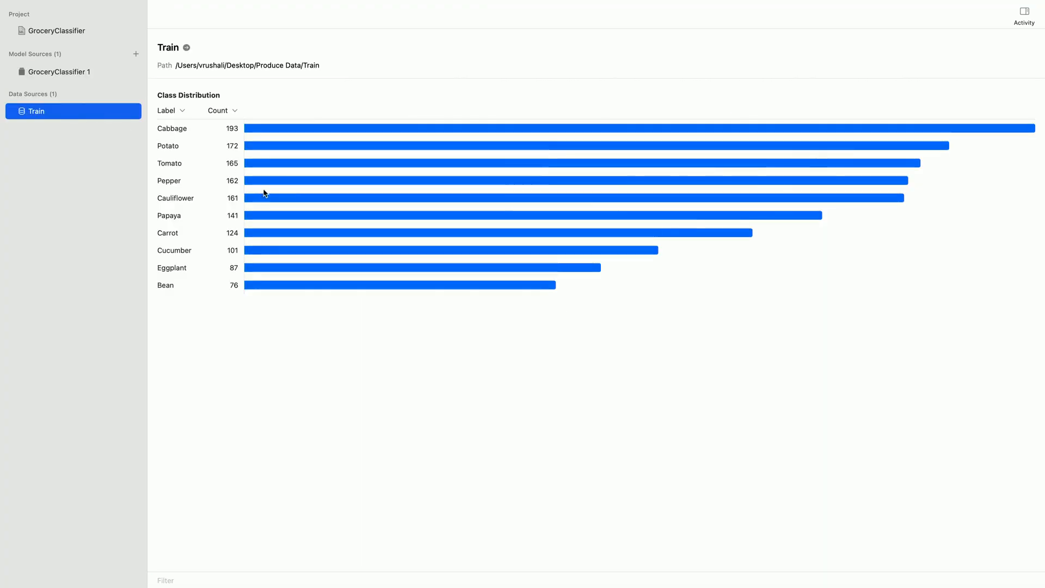
mouse_move(345, 201)
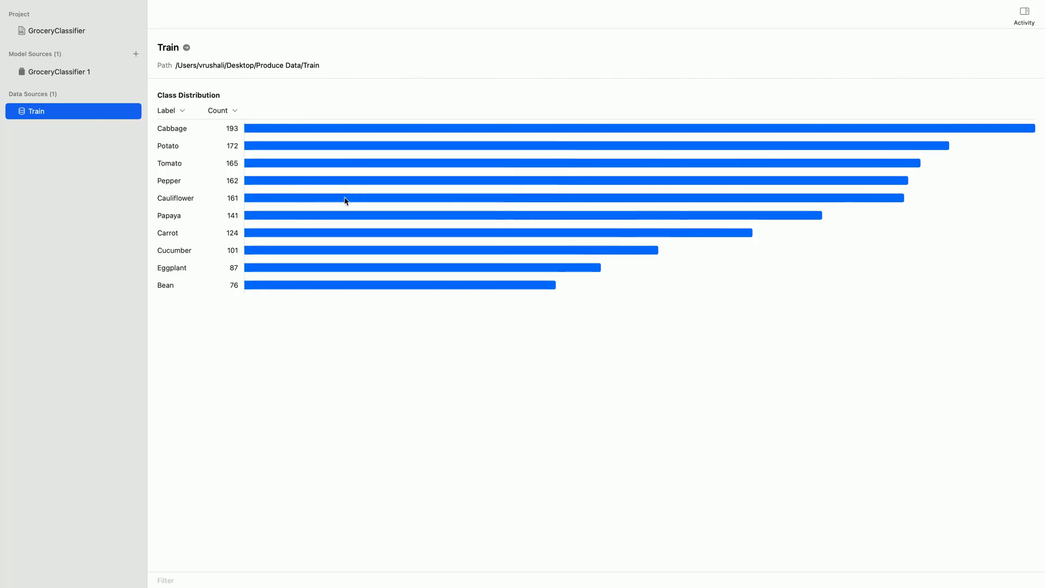
mouse_move(308, 223)
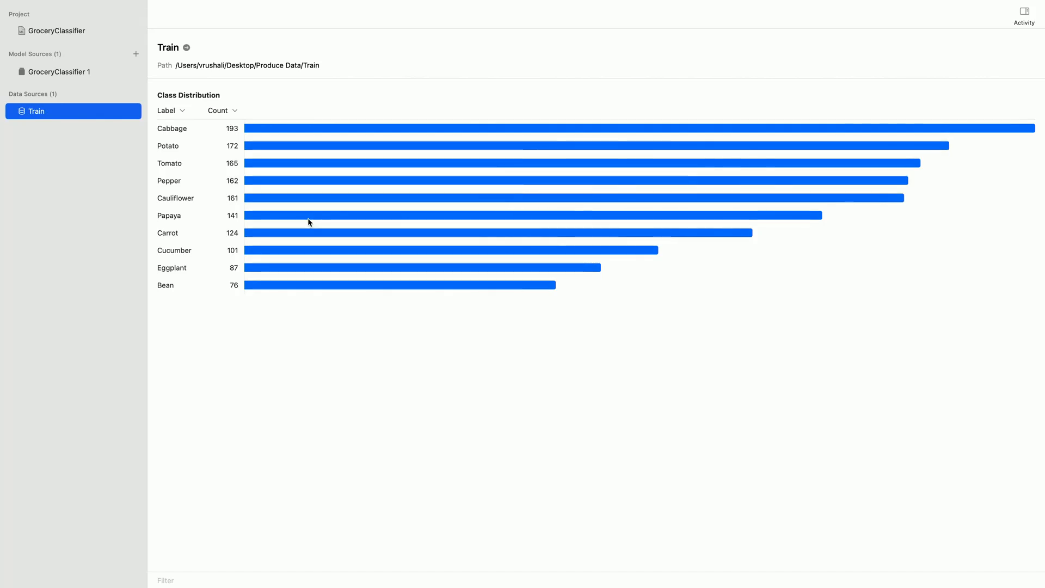
click(59, 72)
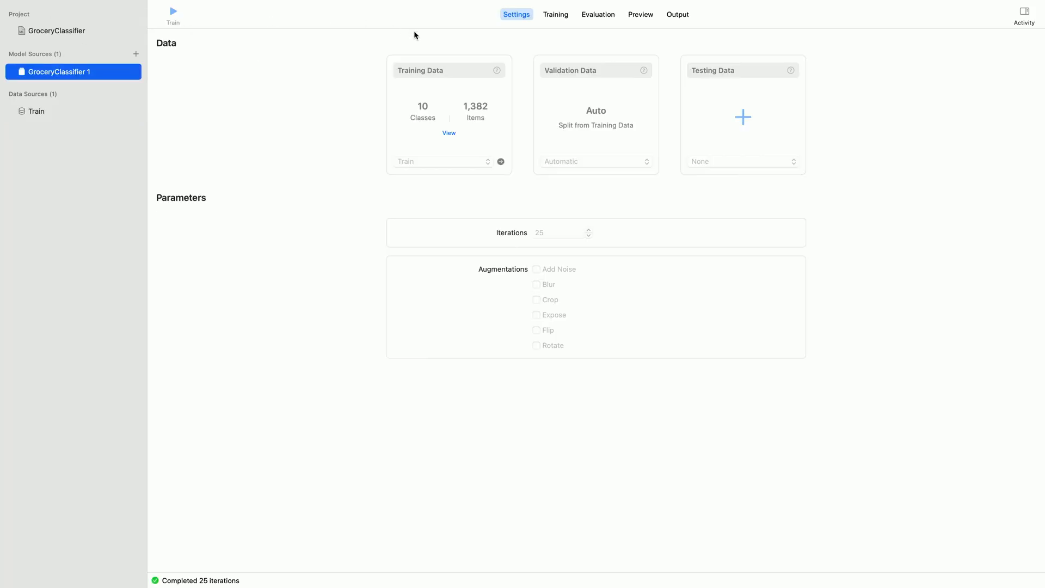
click(555, 14)
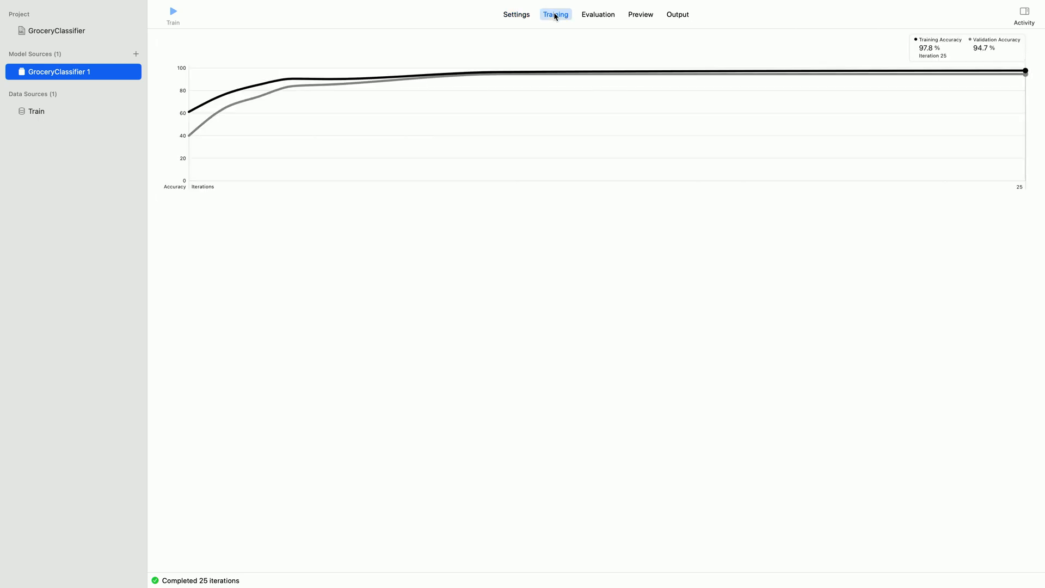
click(598, 14)
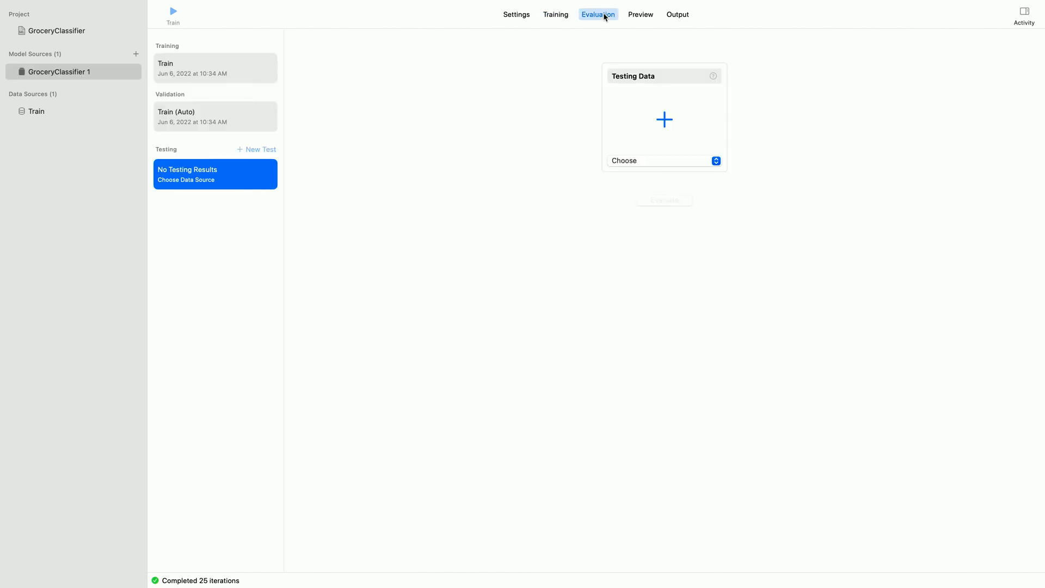
mouse_move(488, 177)
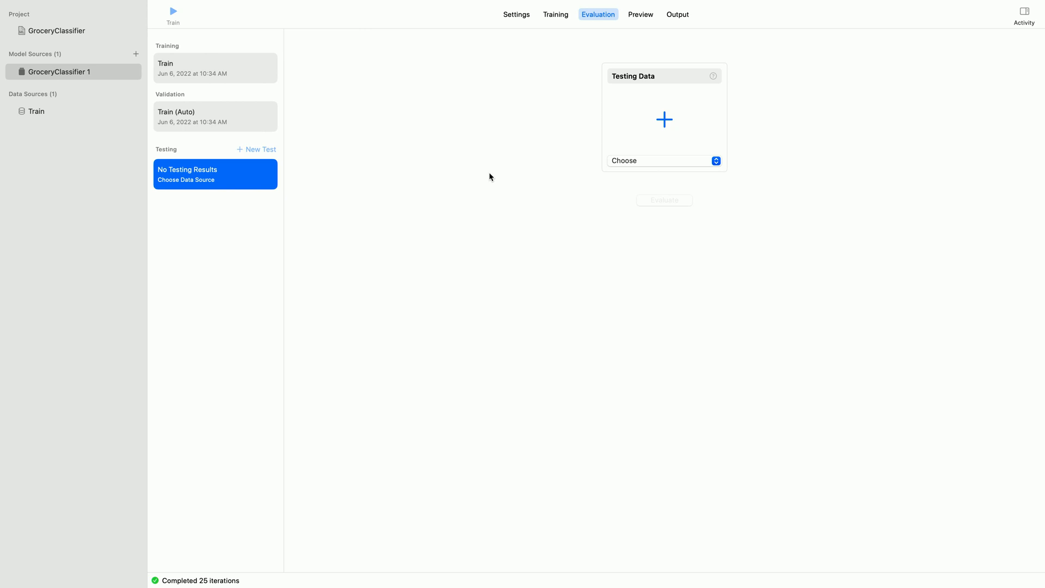
mouse_move(710, 161)
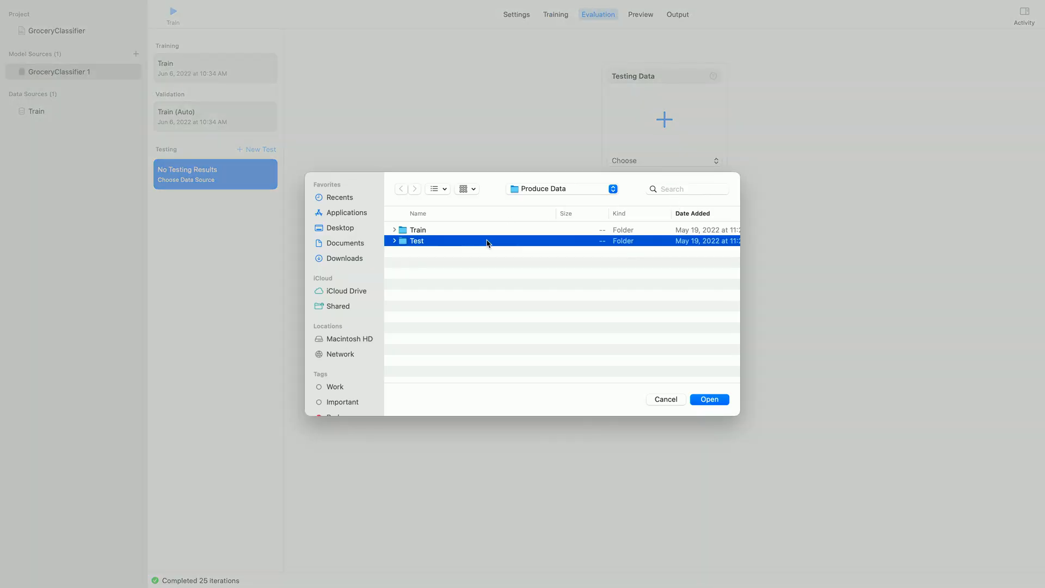
Select the Test folder as testing data, giving 10 classes and 183 items.
click(709, 399)
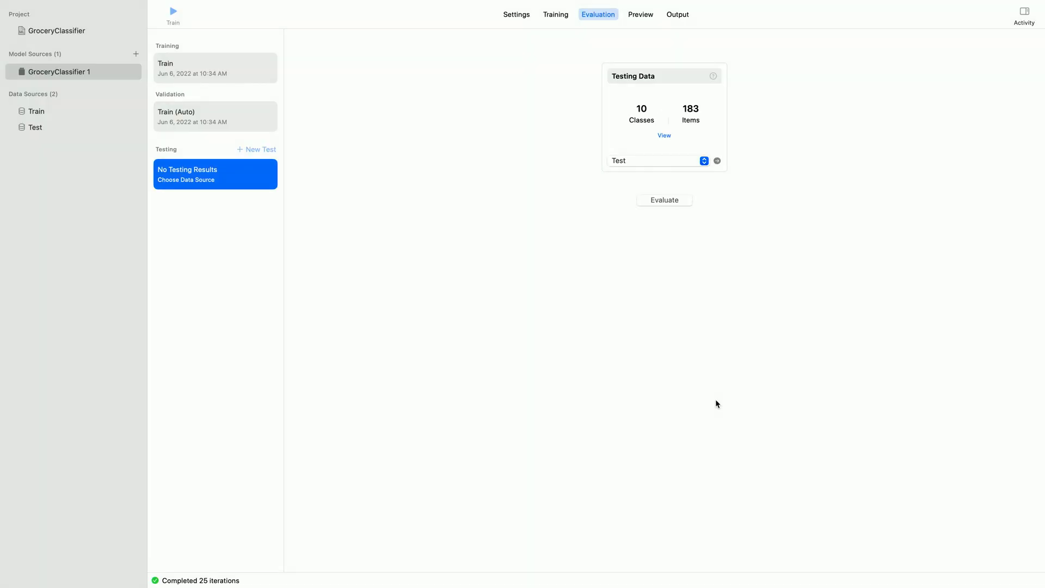
mouse_move(660, 230)
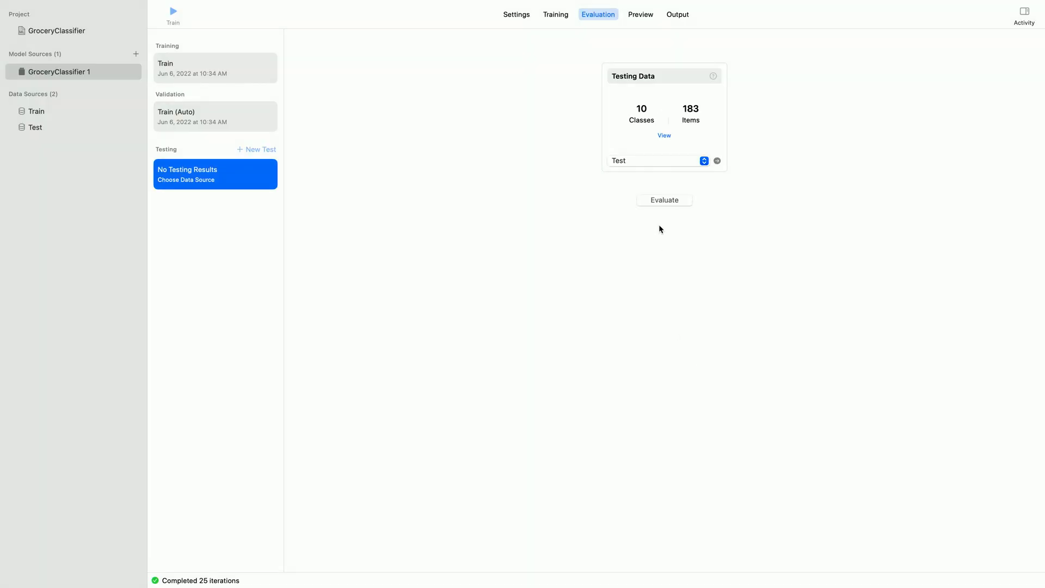
Evaluate the model on the Test data, yielding 89% accuracy with 162 correct and 21 incorrect.
click(664, 200)
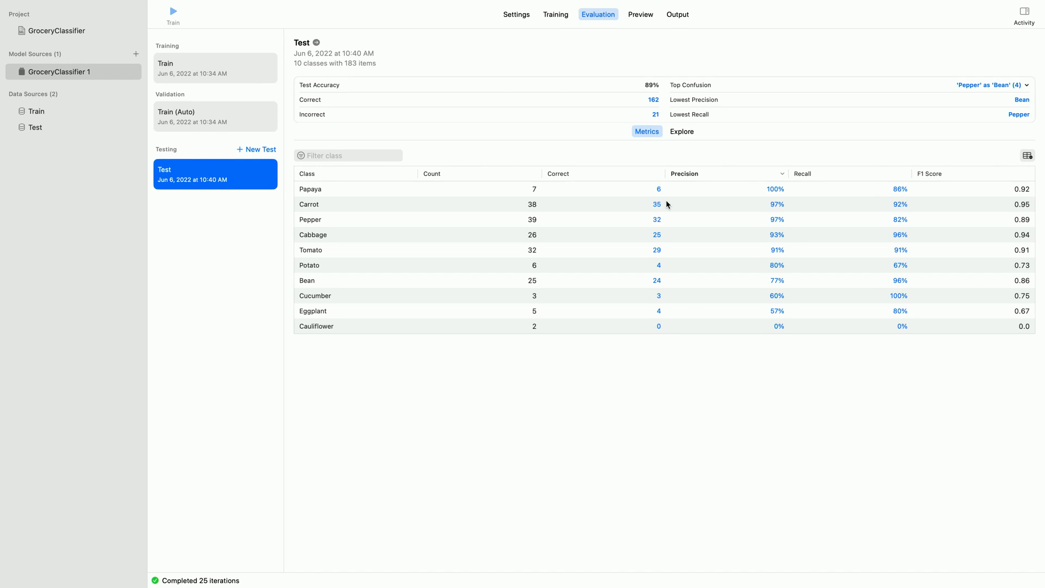
mouse_move(529, 187)
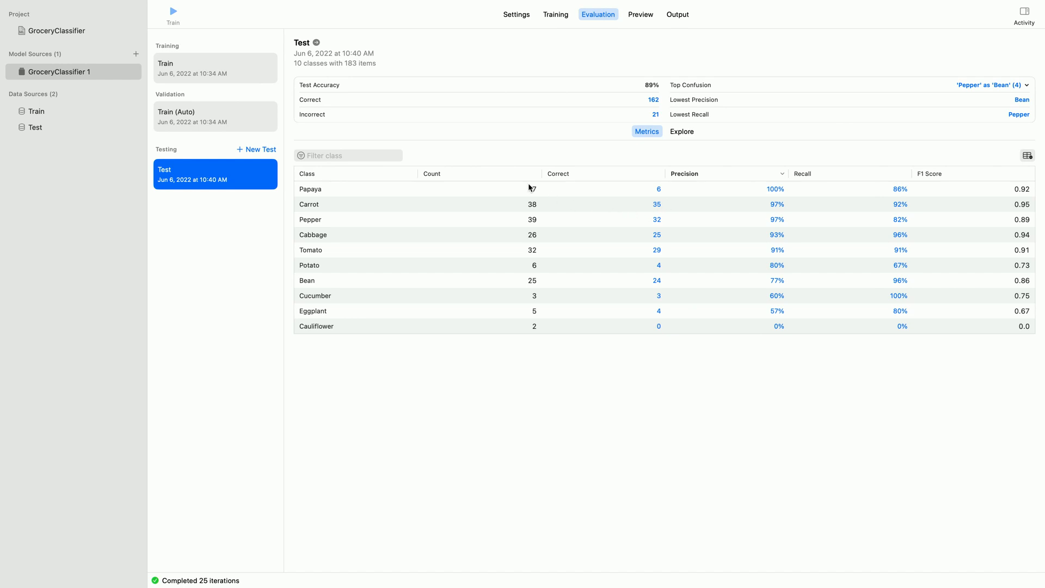
mouse_move(534, 118)
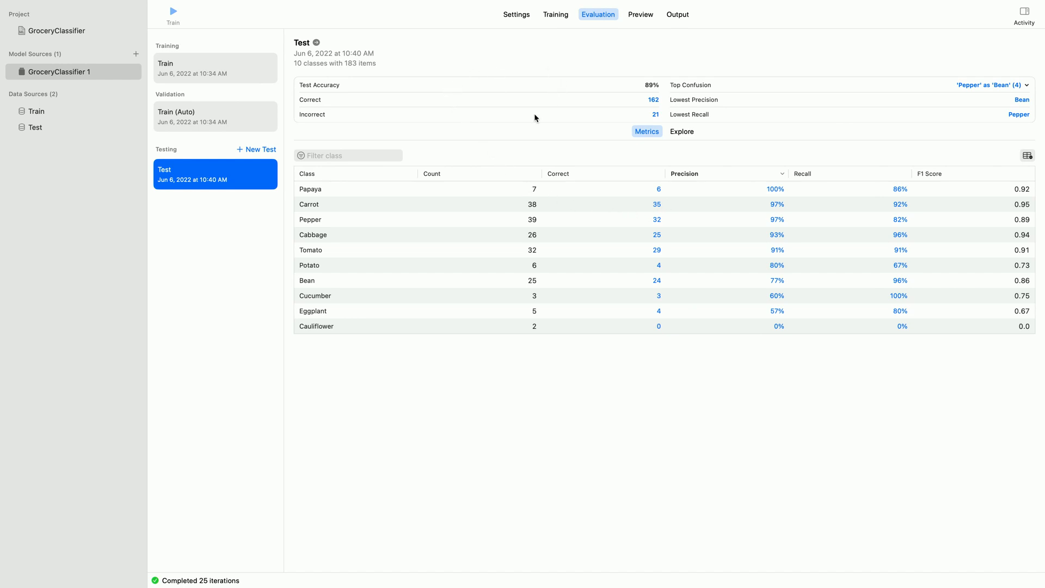
mouse_move(534, 117)
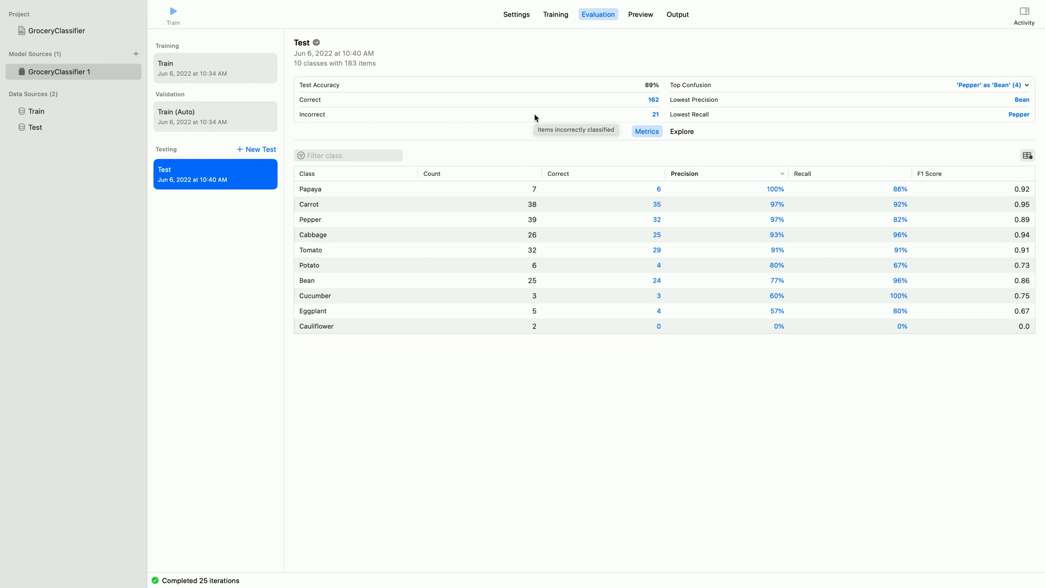
mouse_move(644, 92)
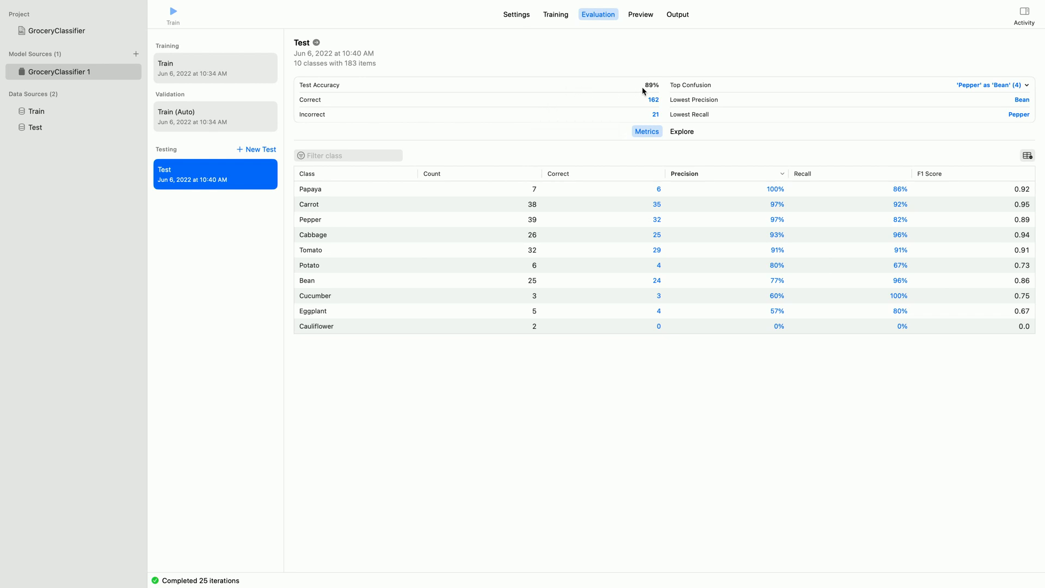
mouse_move(646, 91)
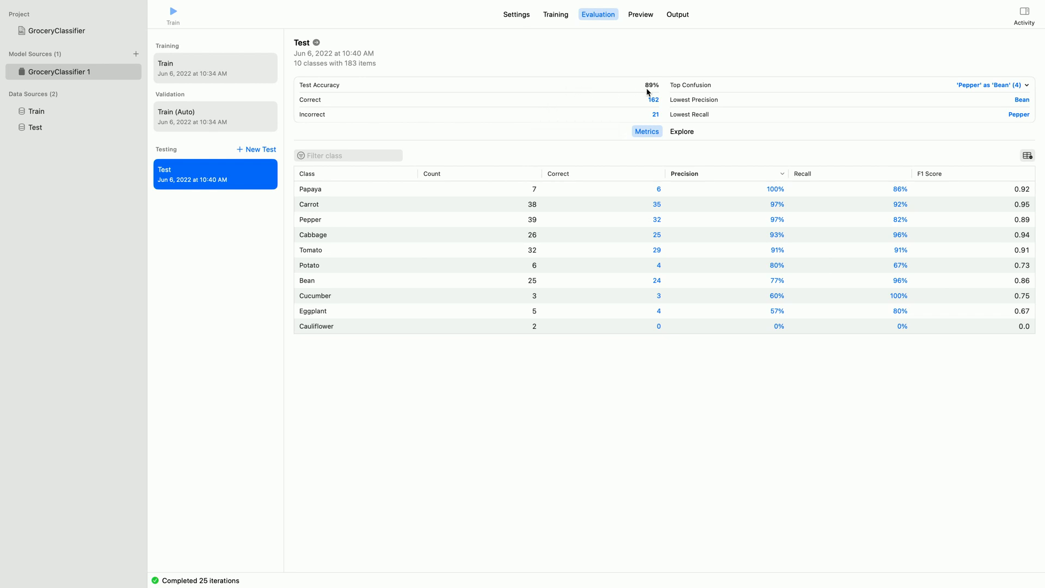
mouse_move(589, 244)
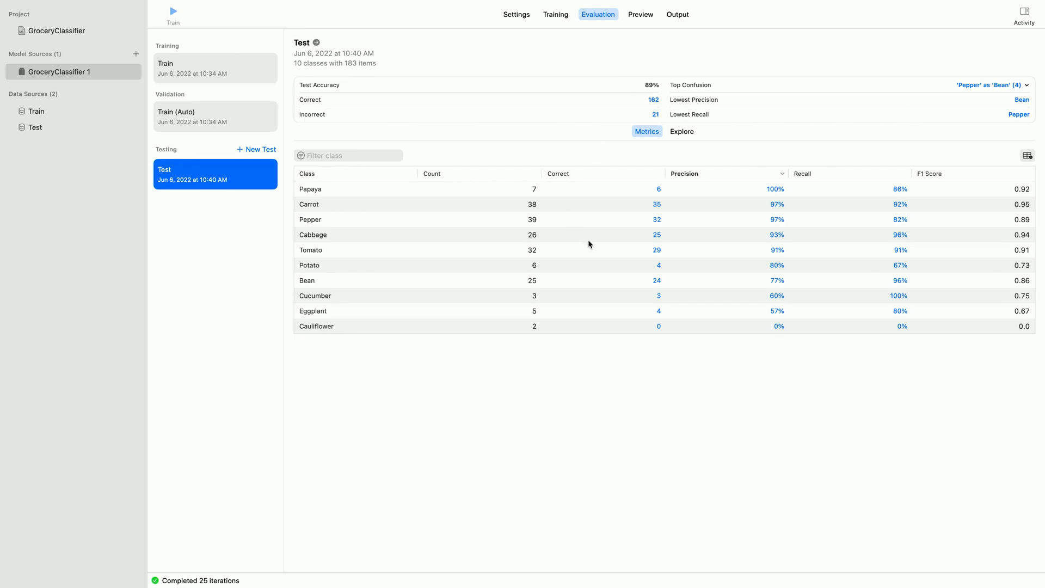
mouse_move(597, 328)
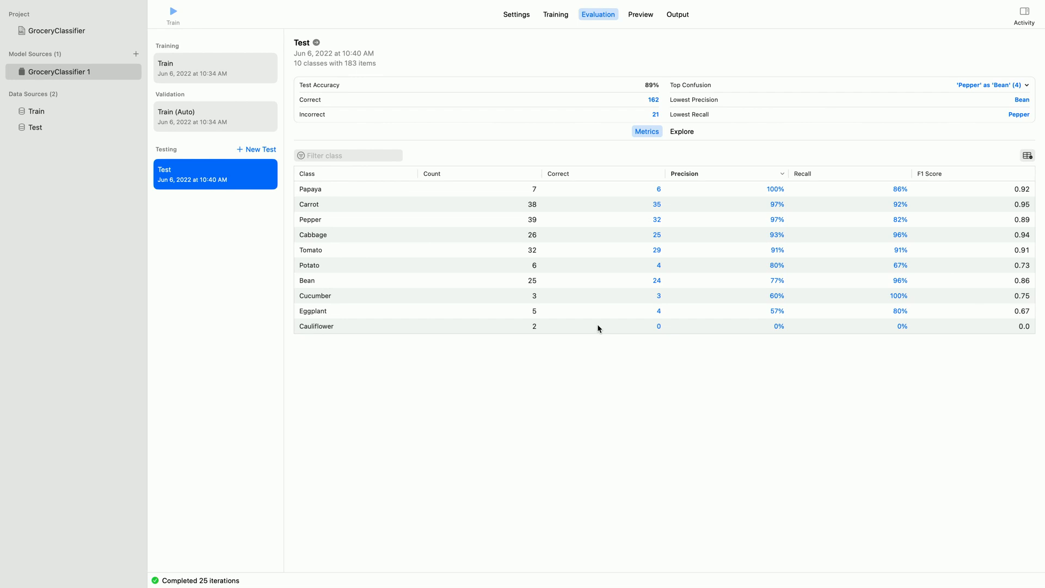
mouse_move(1026, 156)
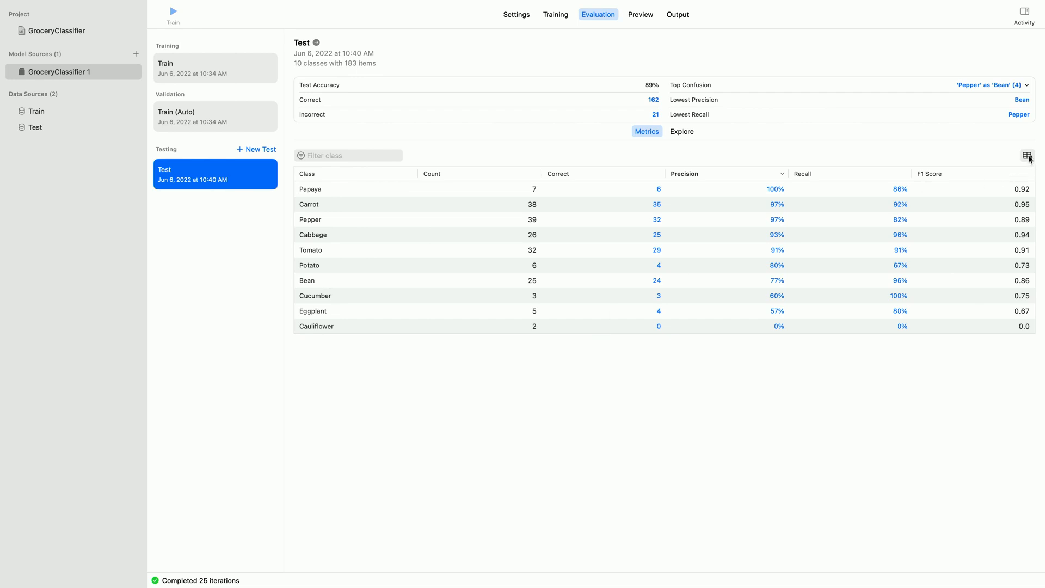
Show the column options for the per-class metrics table, listing False Positives and False Negatives.
click(1026, 156)
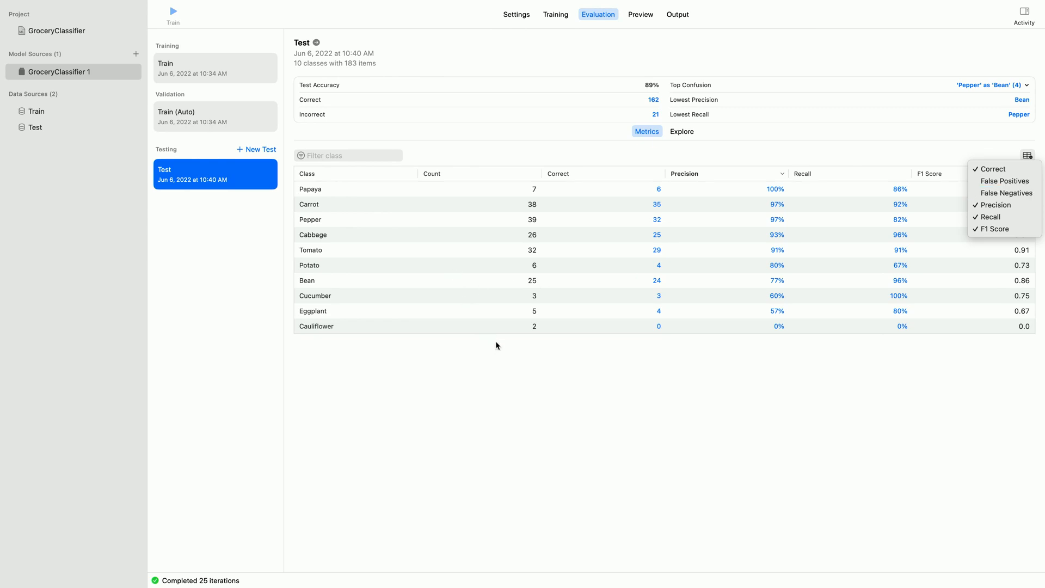
mouse_move(666, 253)
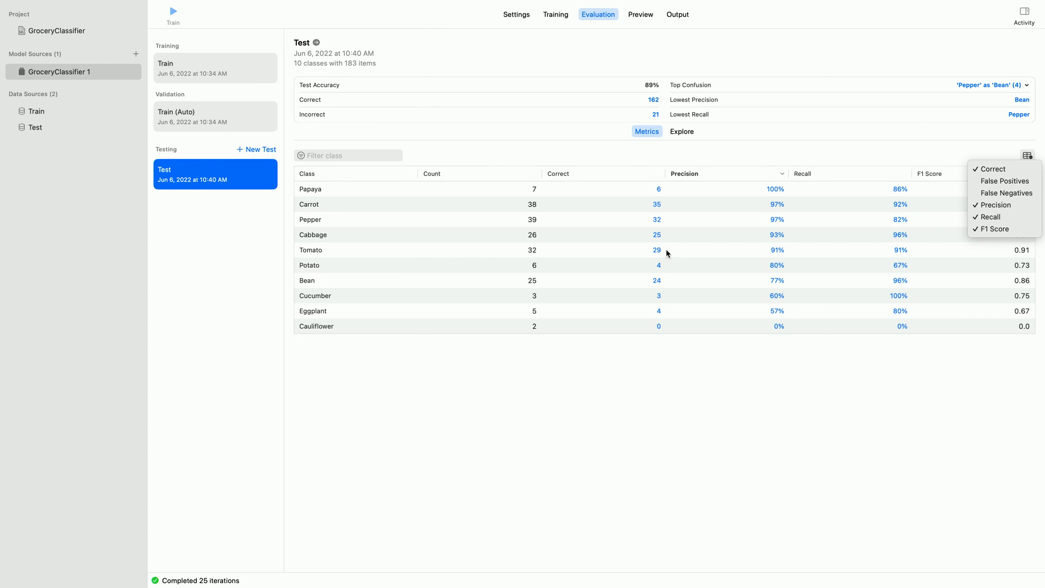
mouse_move(671, 253)
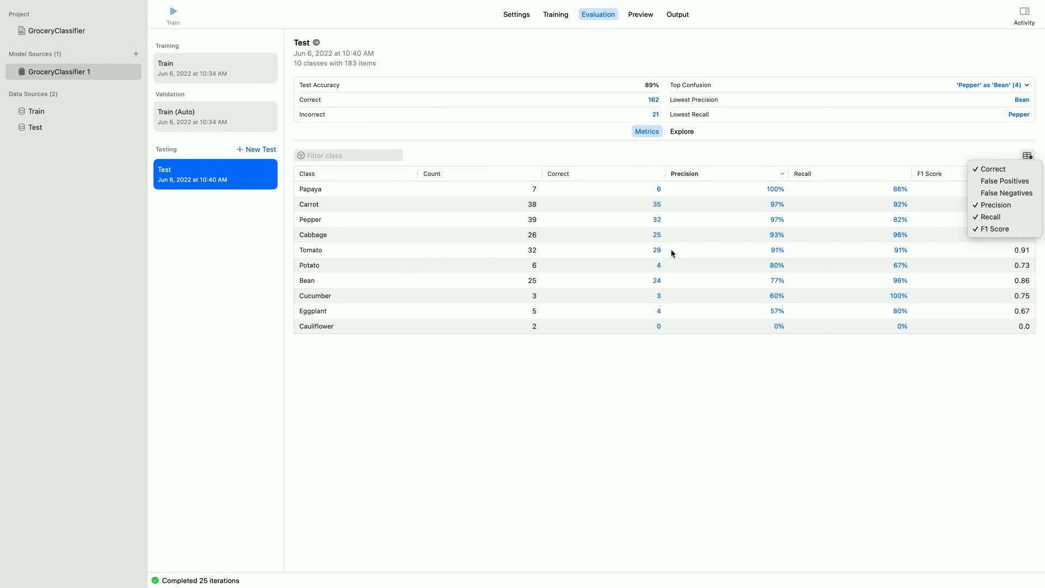